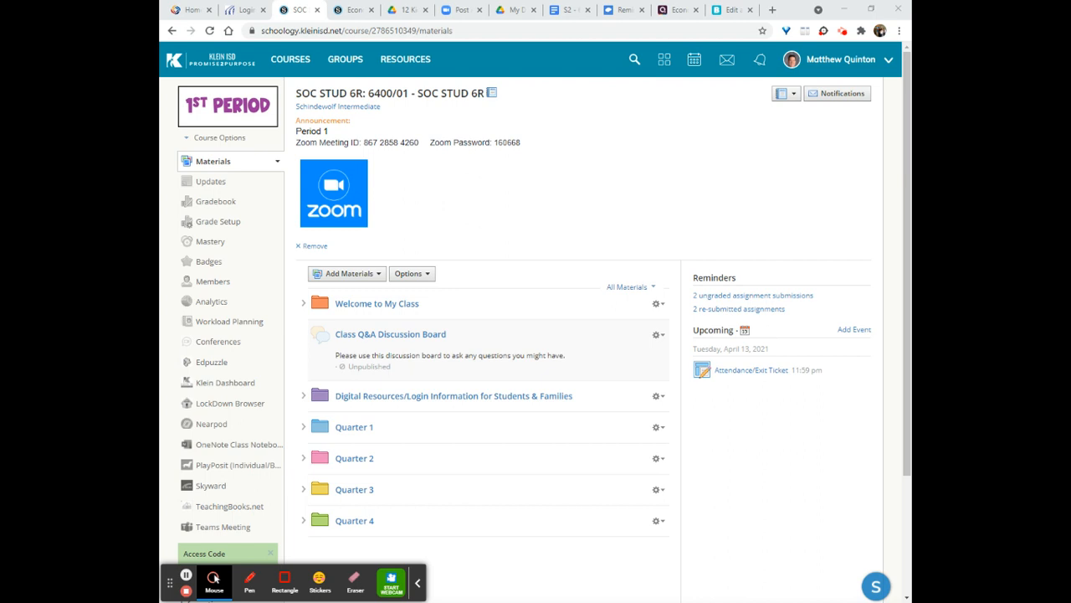
mouse_move(465, 446)
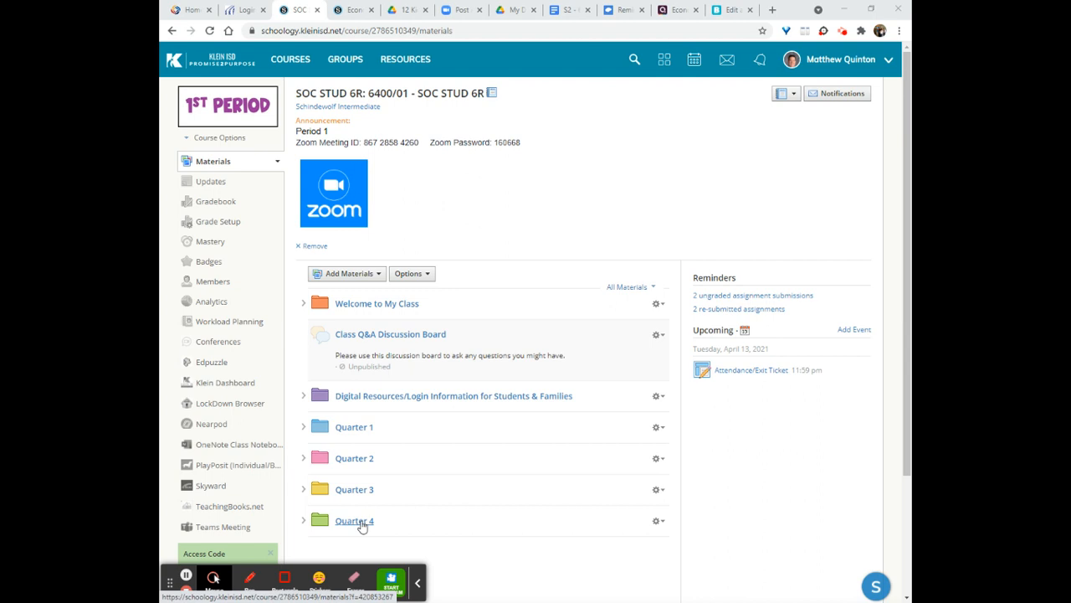
mouse_move(785, 212)
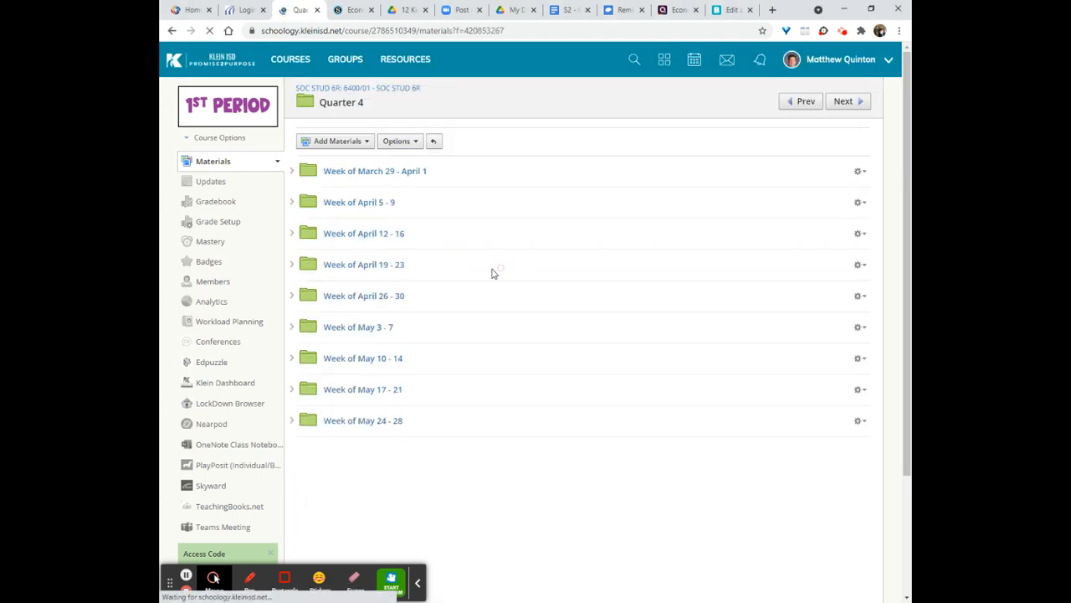
Step: Open 'Week of April 12 - 16', then the 'Tuesday (04.13.2021) TEST REVIEW PART 2' folder
left_click(364, 233)
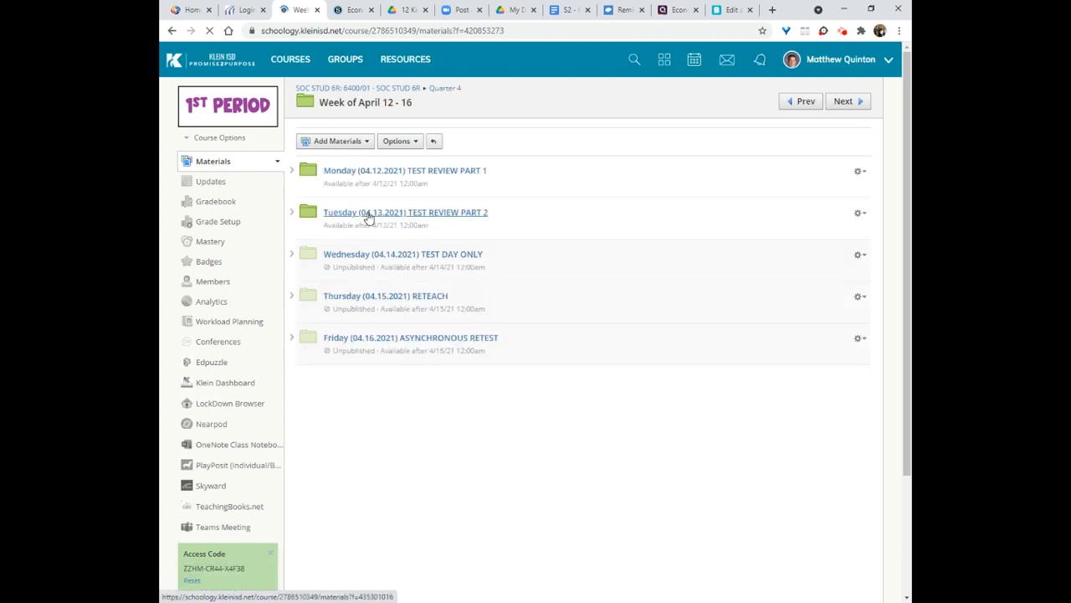
left_click(405, 212)
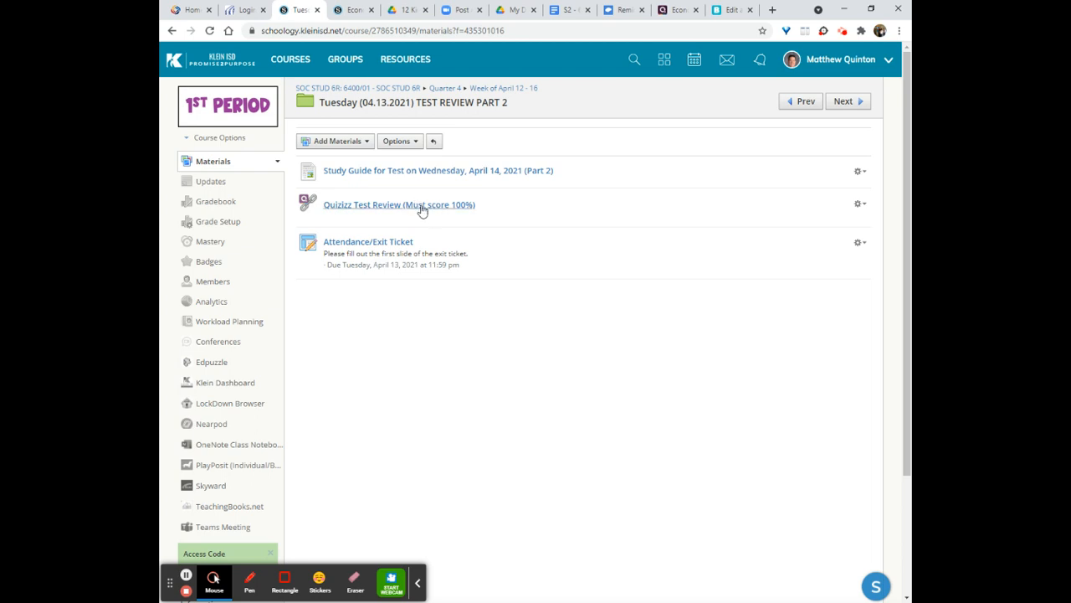
mouse_move(433, 209)
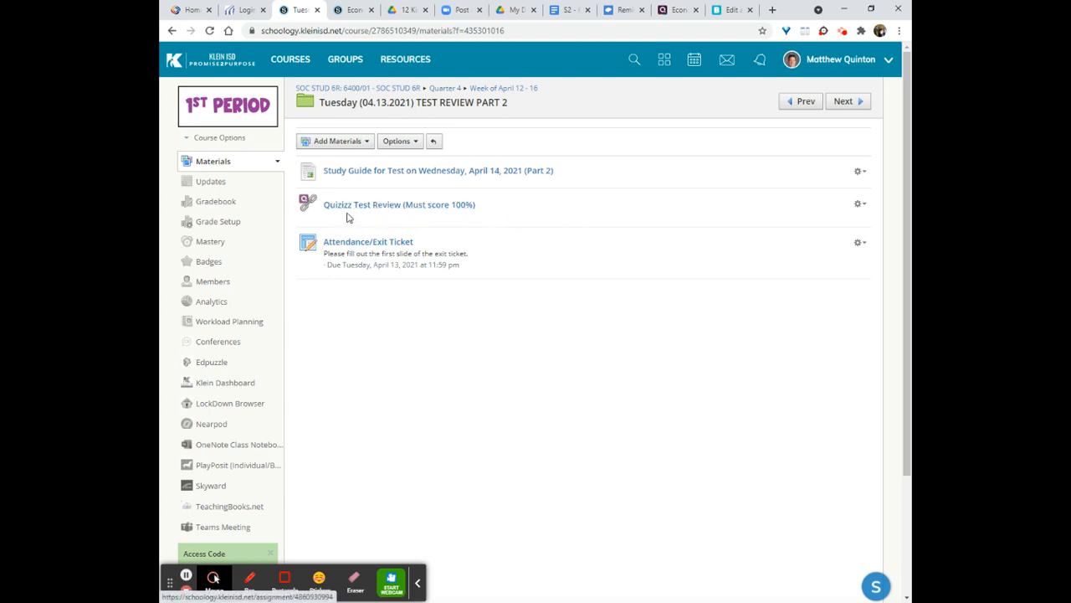
mouse_move(381, 174)
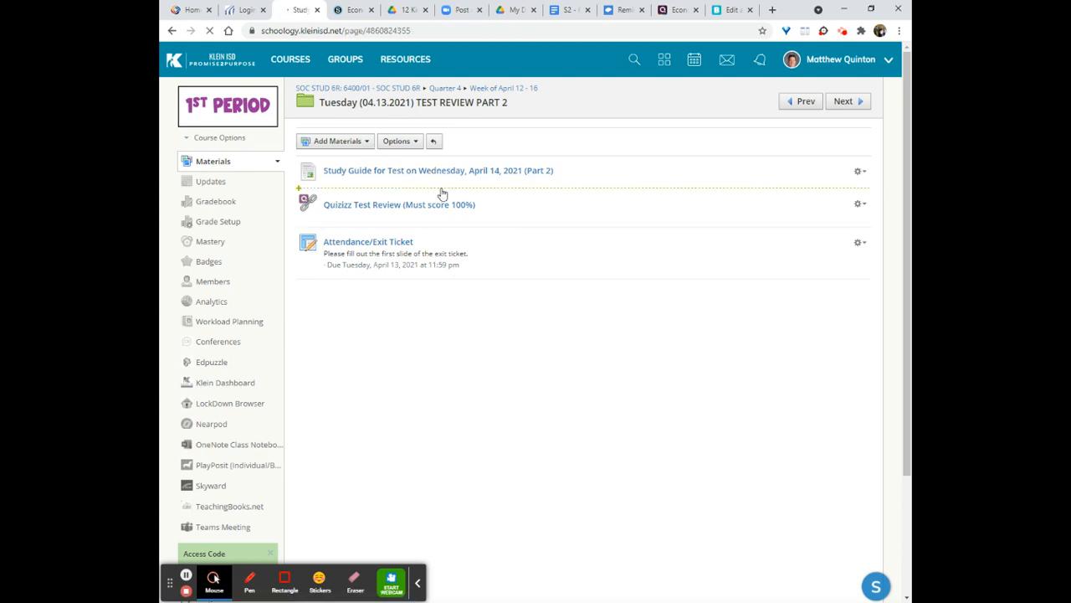
Step: Open the Wednesday test study guide and clear the quiz lines' highlight
left_click(437, 170)
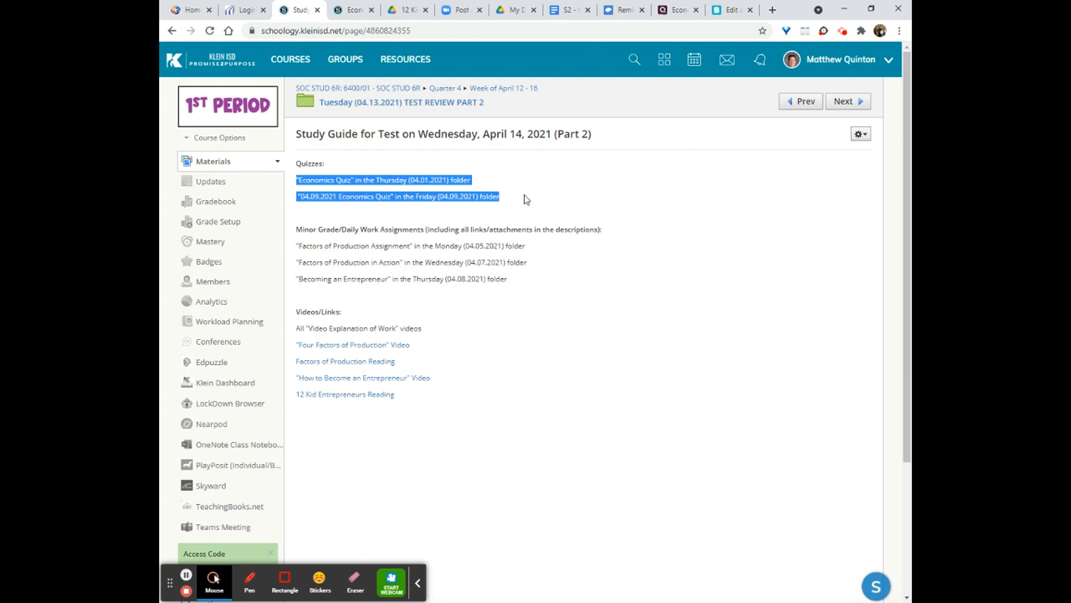
left_click(307, 241)
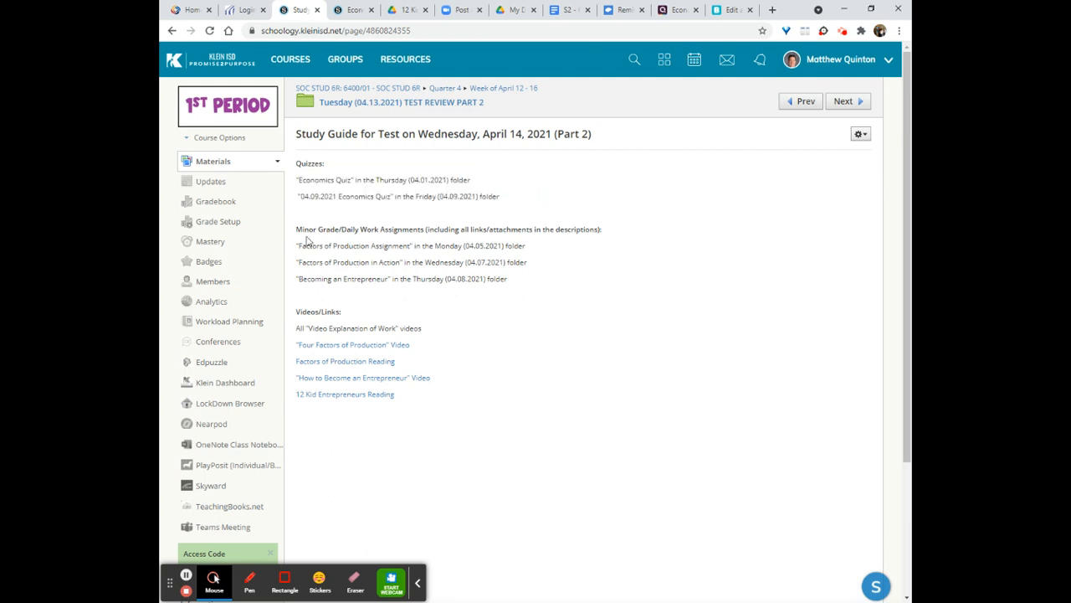
Step: Highlight the three Minor Grade assignment lines for students
left_click_drag(296, 245, 527, 278)
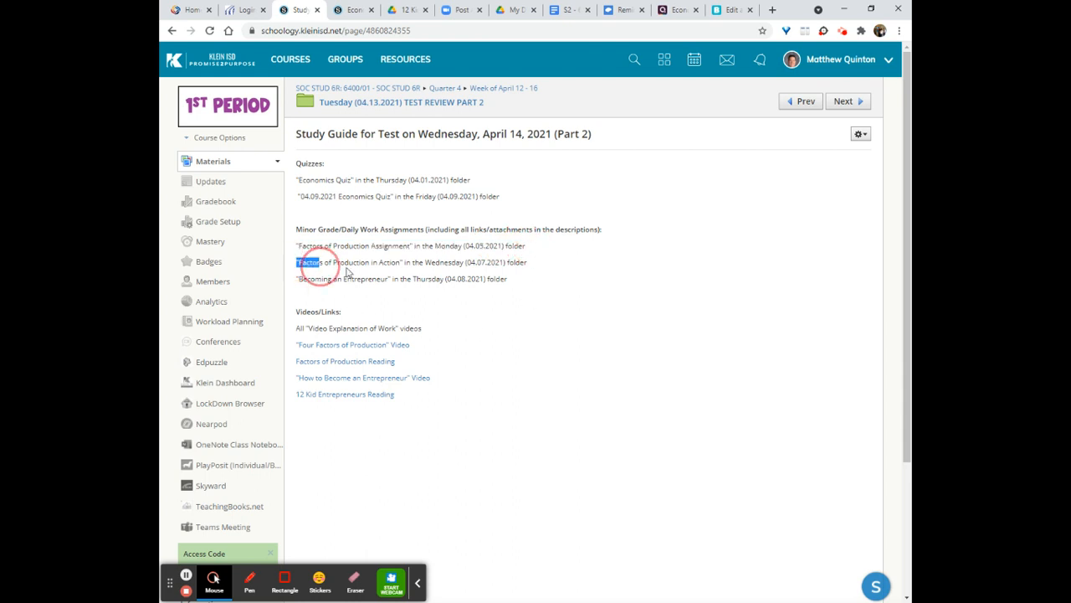
left_click_drag(299, 262, 507, 278)
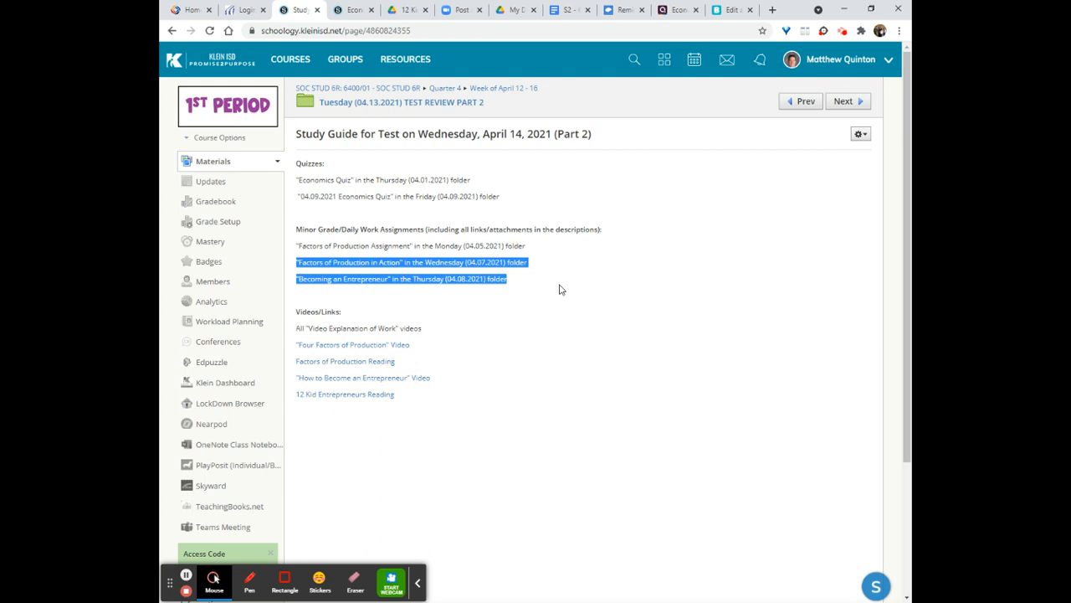
left_click(541, 302)
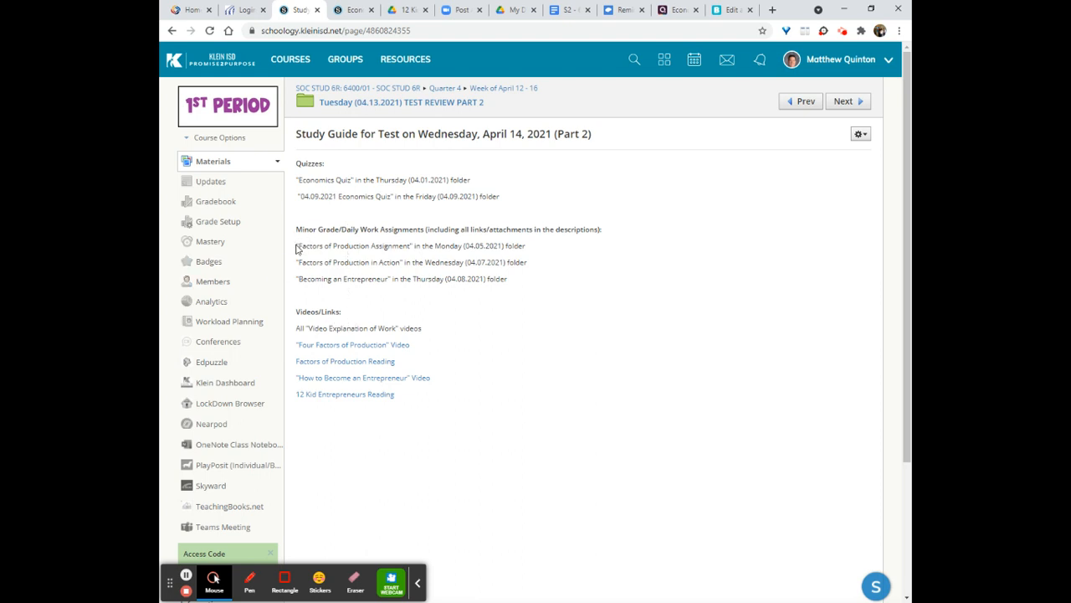
left_click_drag(296, 245, 506, 279)
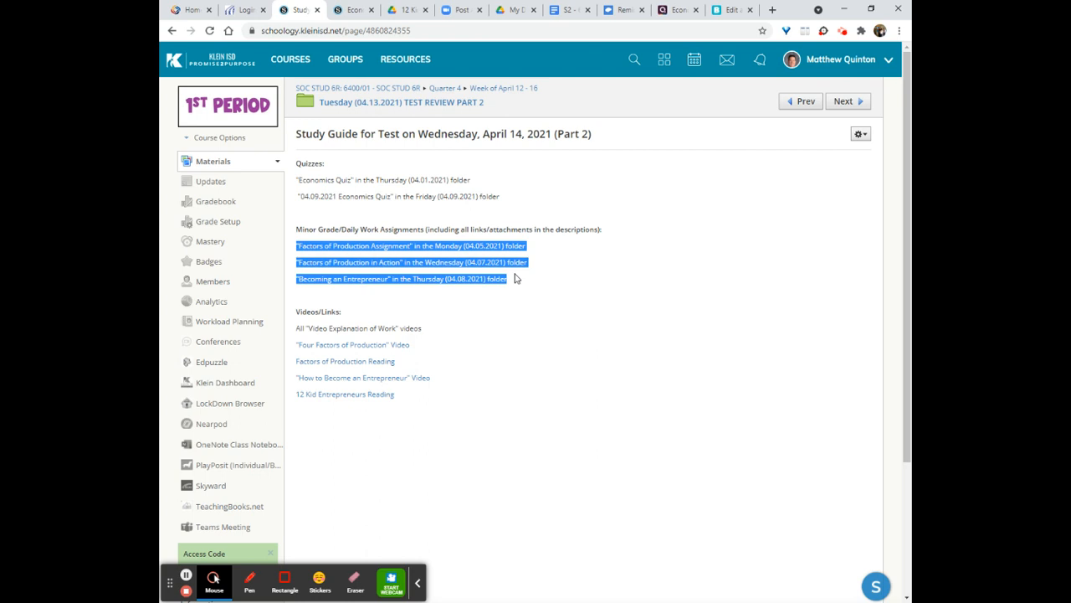
mouse_move(505, 292)
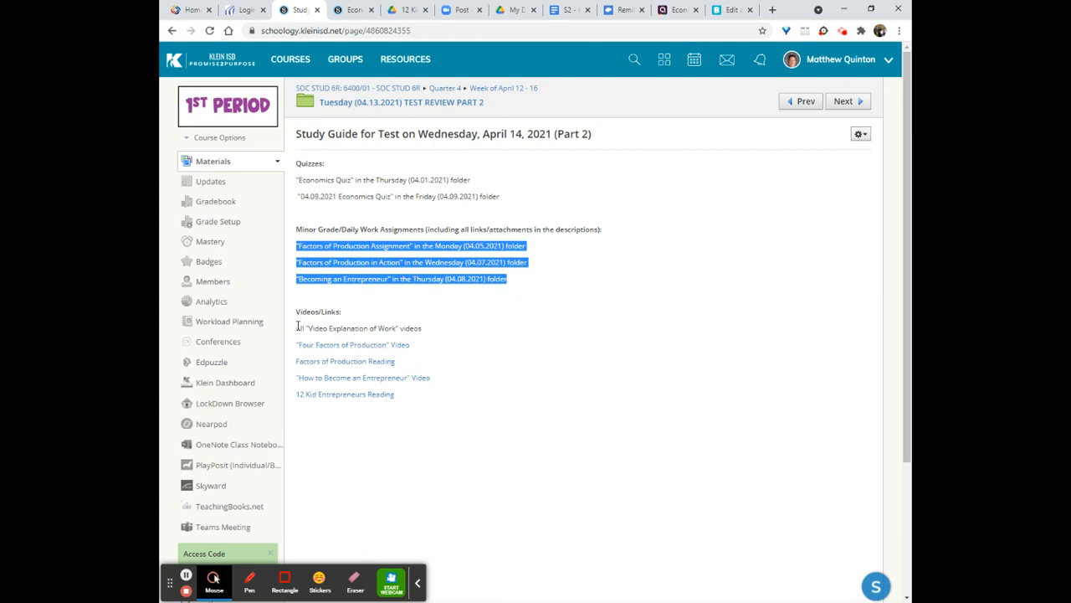
Step: Deselect the highlighted minor-grade assignment lines on the study guide page
left_click(358, 327)
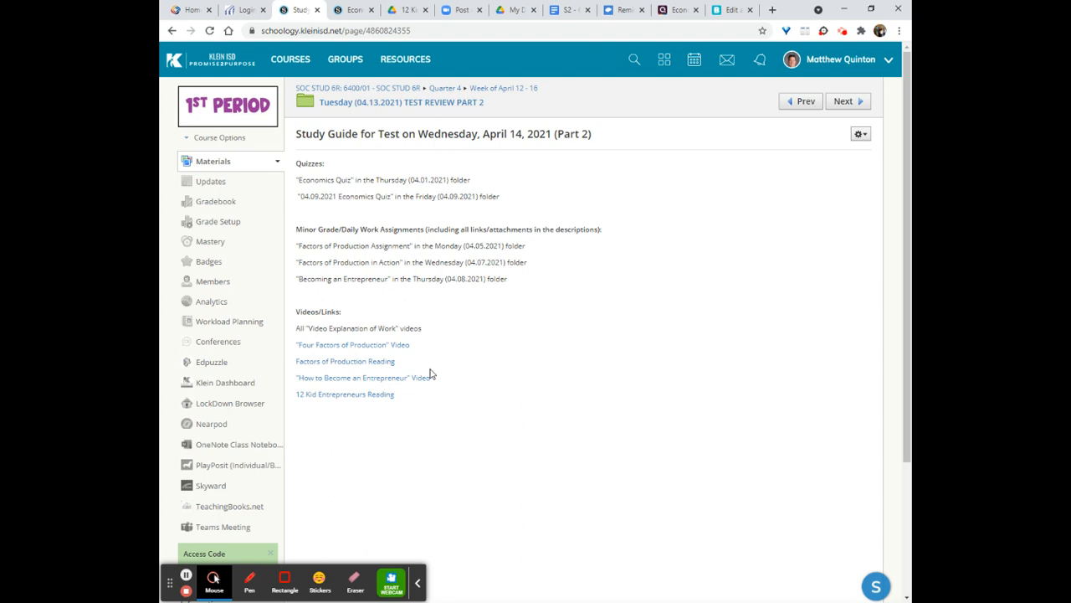
mouse_move(481, 361)
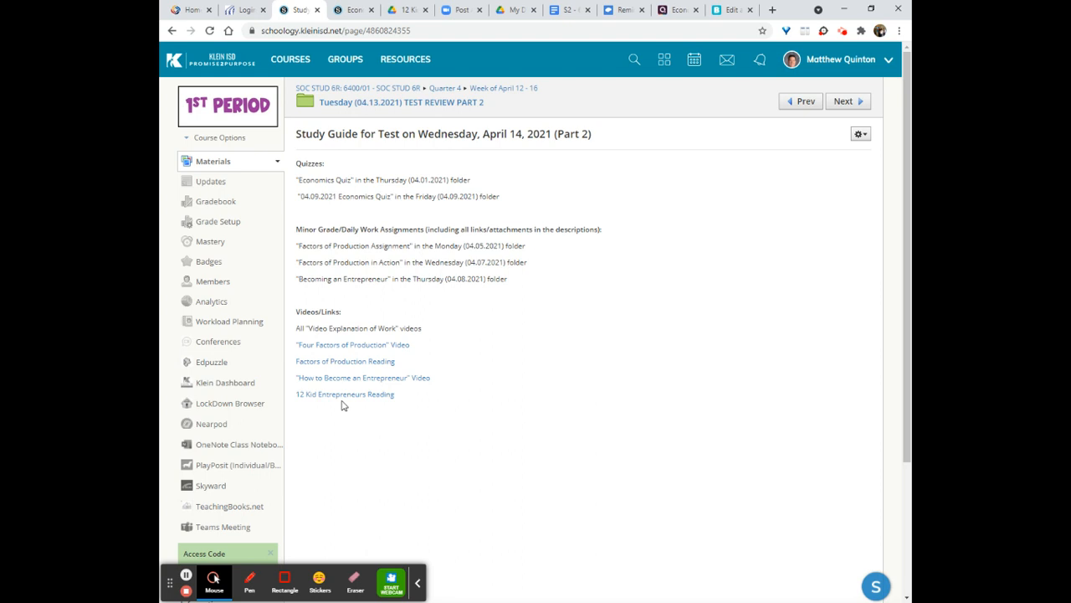
mouse_move(433, 321)
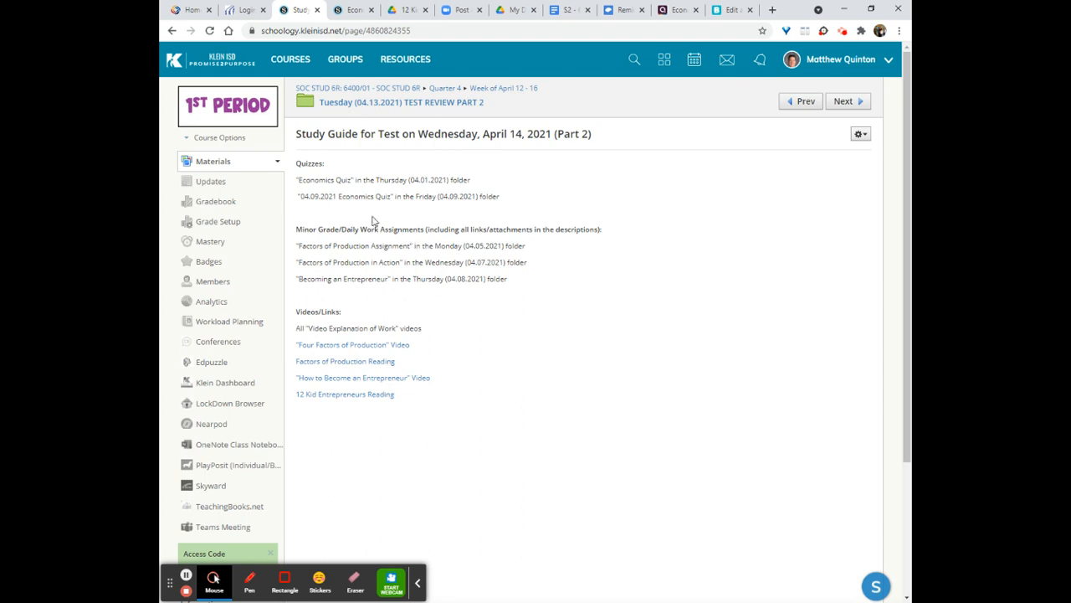
mouse_move(304, 180)
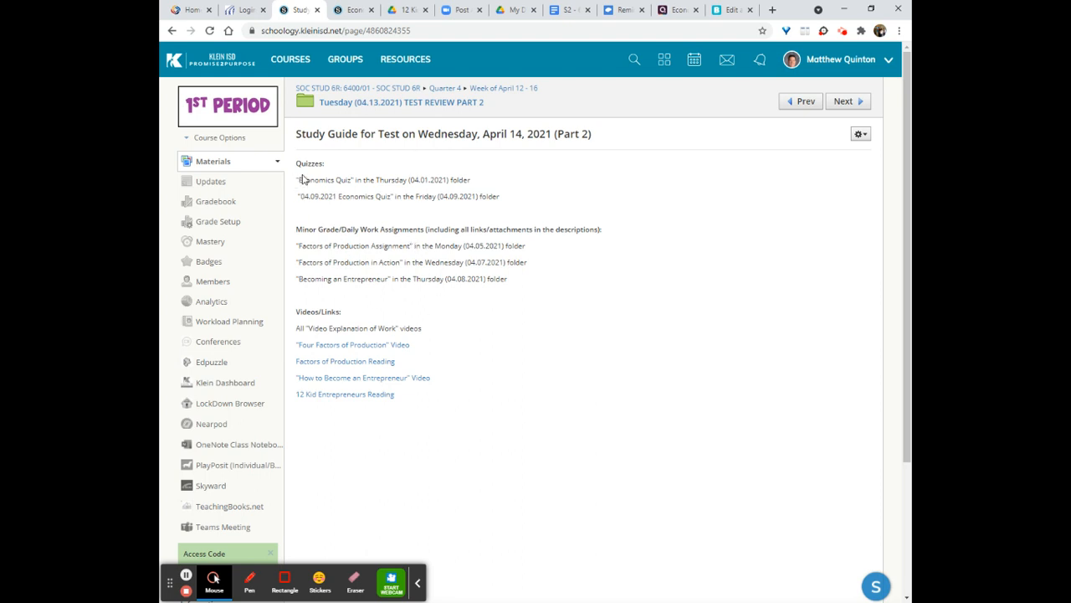
mouse_move(476, 365)
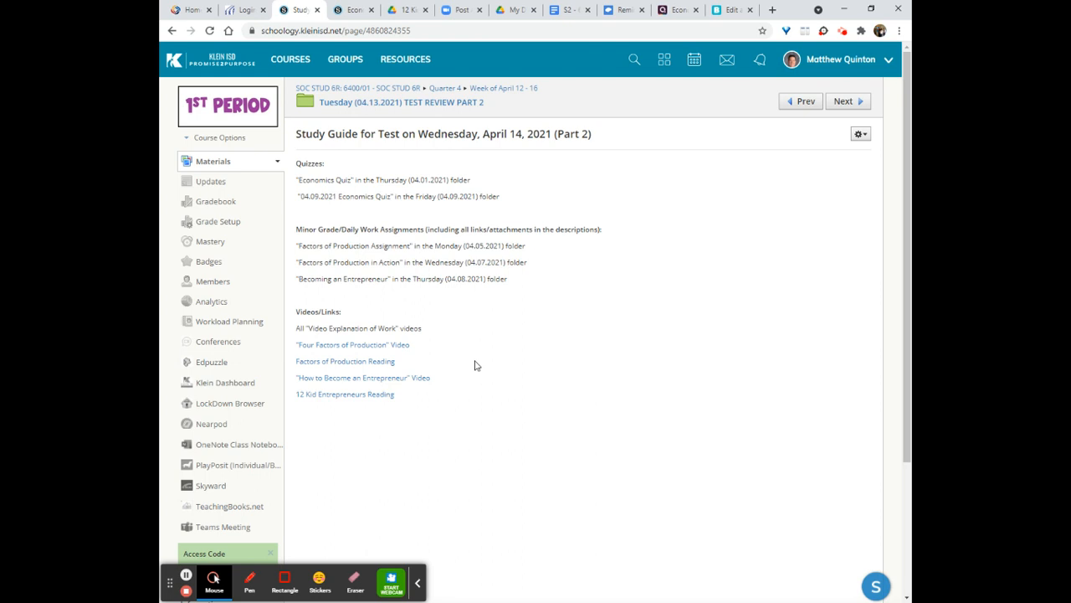
mouse_move(460, 363)
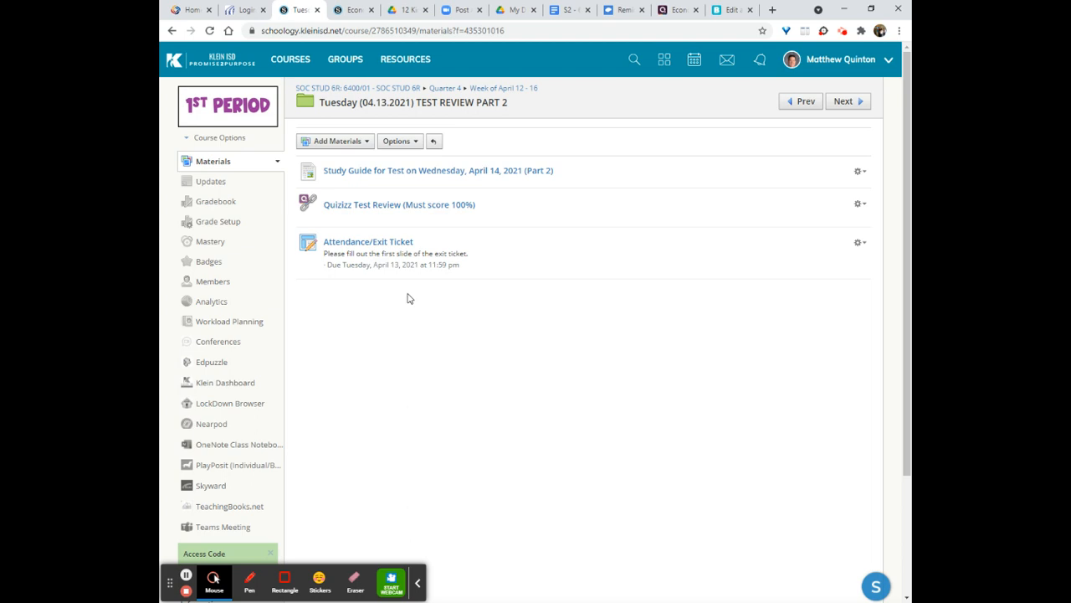
mouse_move(893, 52)
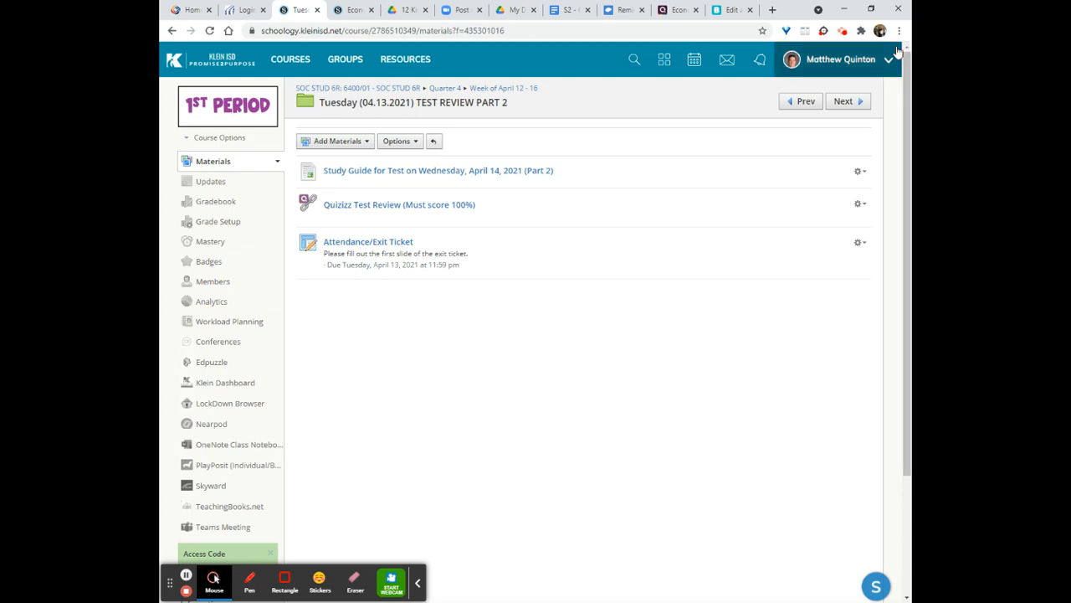
triple_click(412, 102)
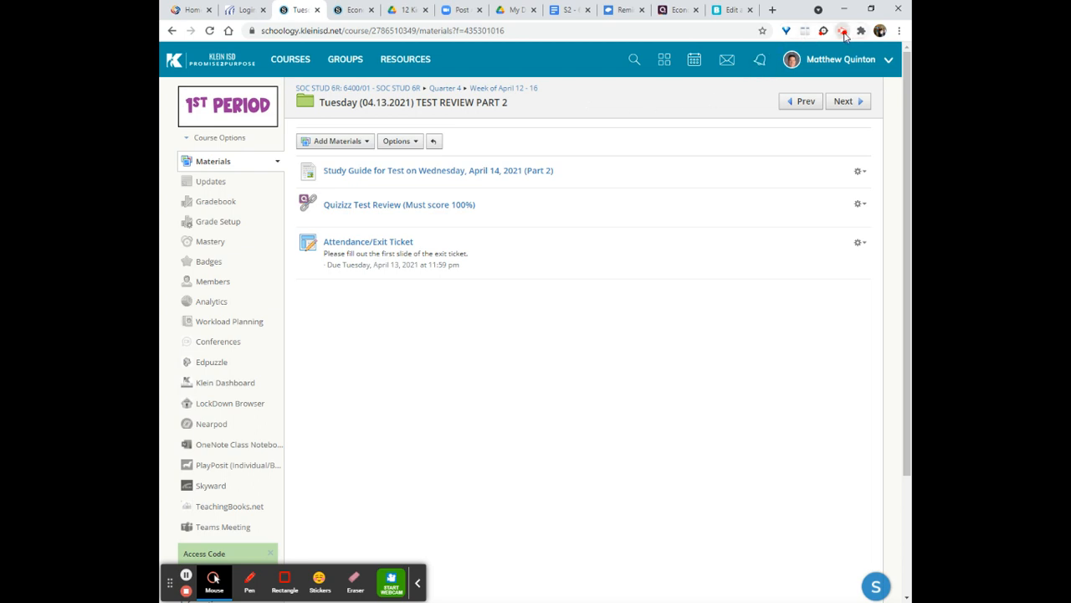
left_click(844, 31)
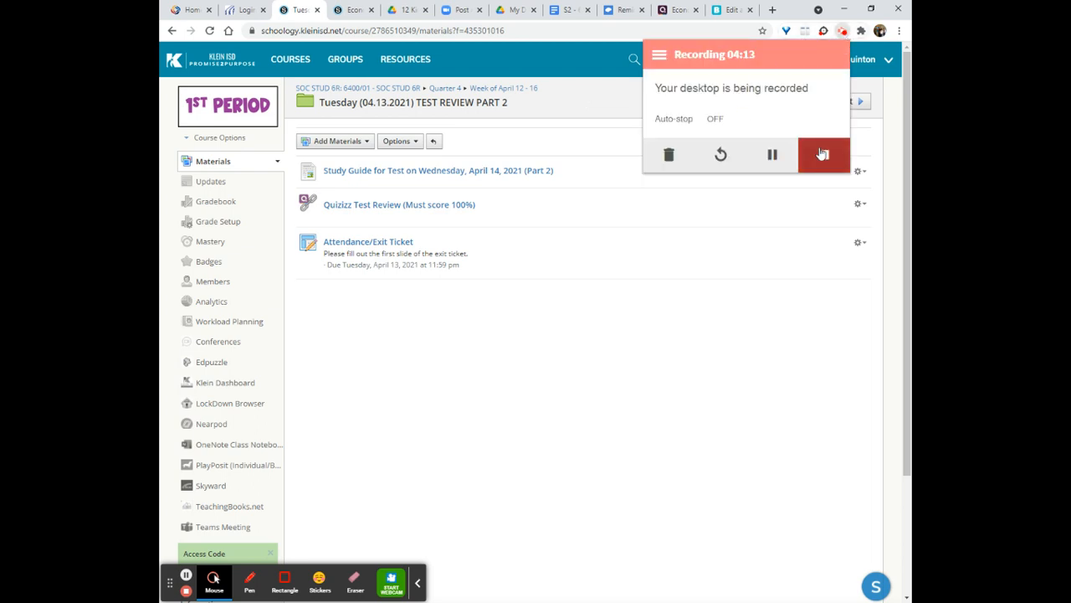